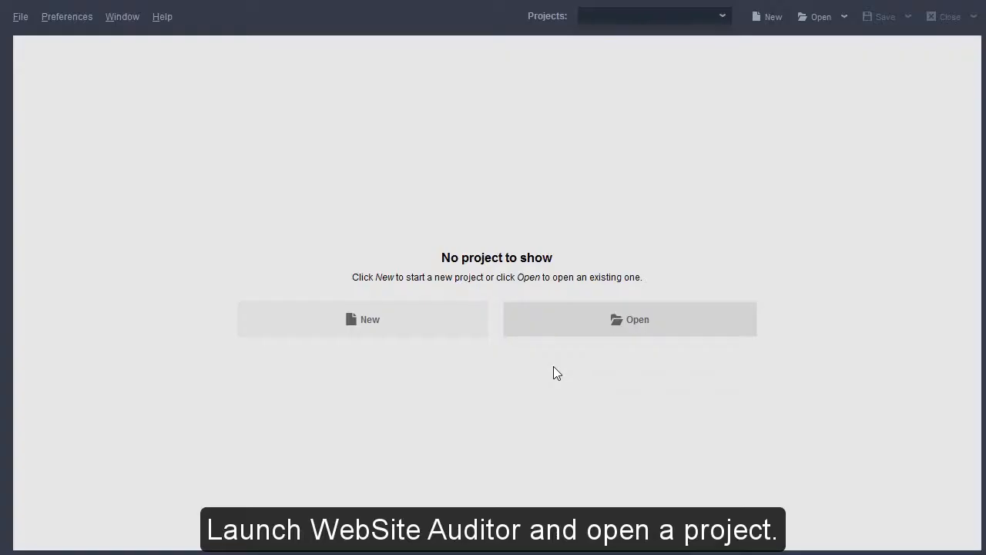
Open the existing seoinpractice.com.wsa project from the projects folder
left_click(629, 319)
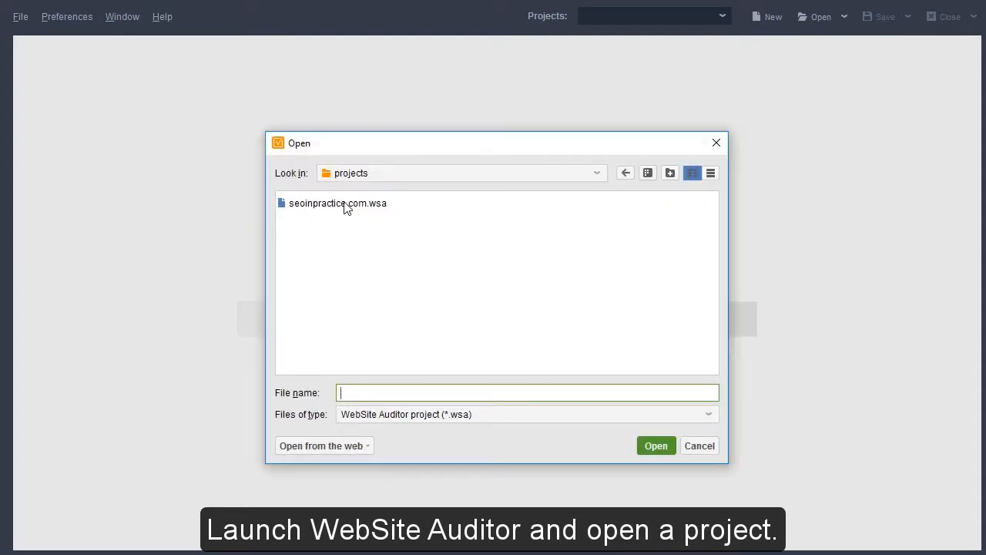
double_click(338, 202)
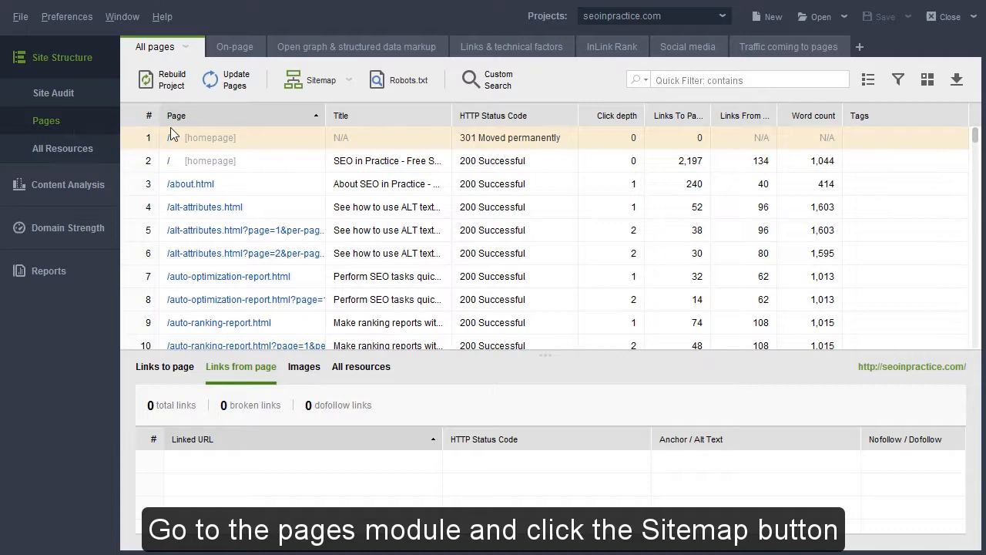
Launch the Sitemap wizard for all pages from the Pages toolbar
left_click(321, 79)
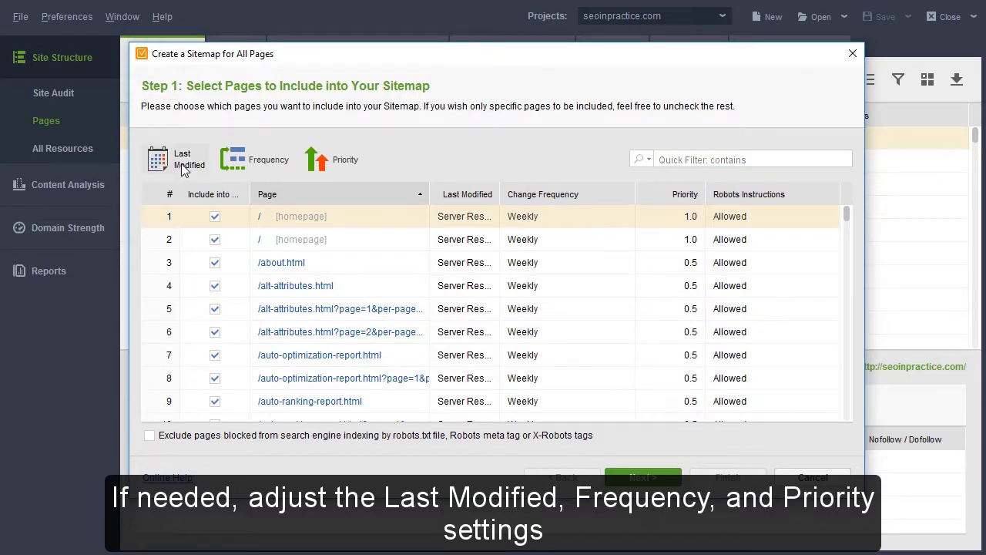
mouse_move(335, 170)
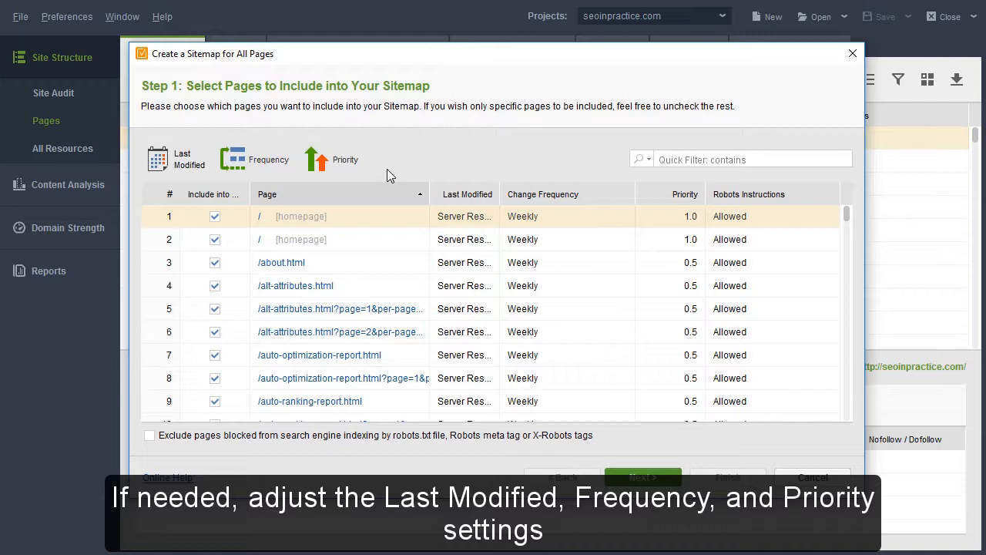
left_click(182, 158)
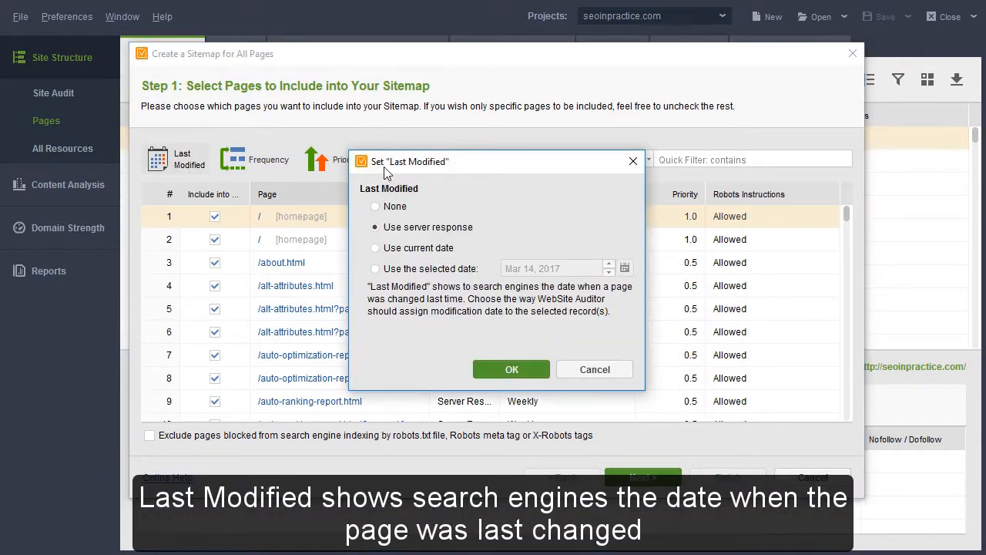
mouse_move(489, 199)
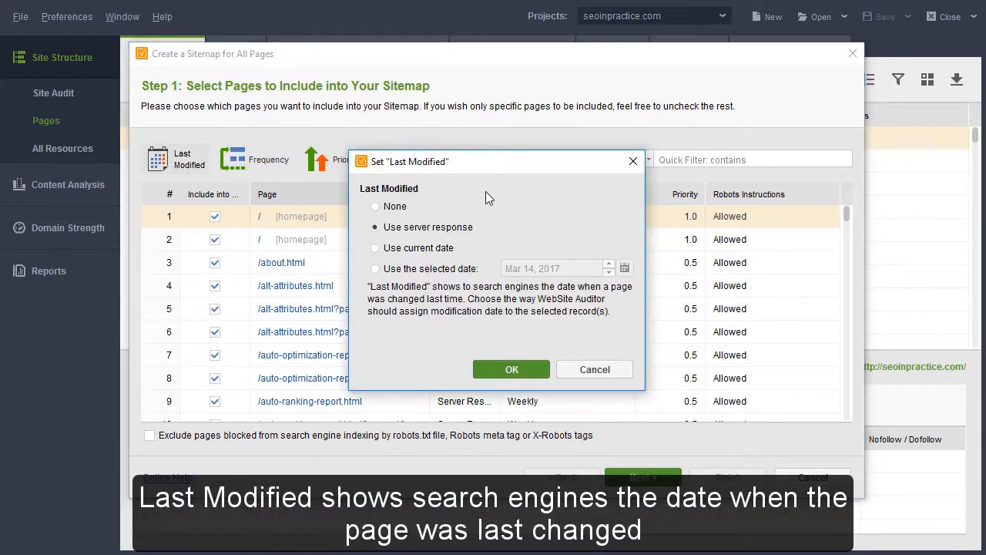
mouse_move(542, 206)
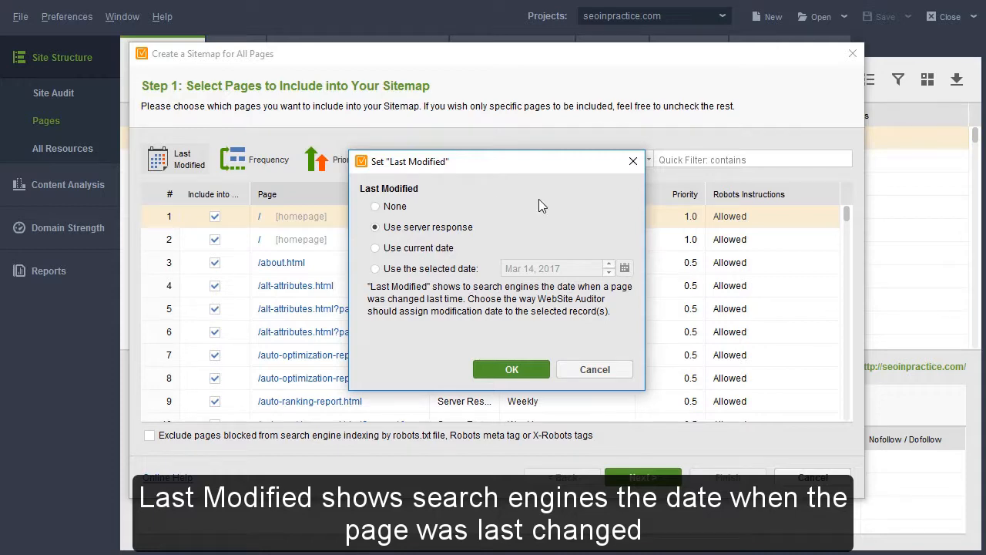
left_click(255, 159)
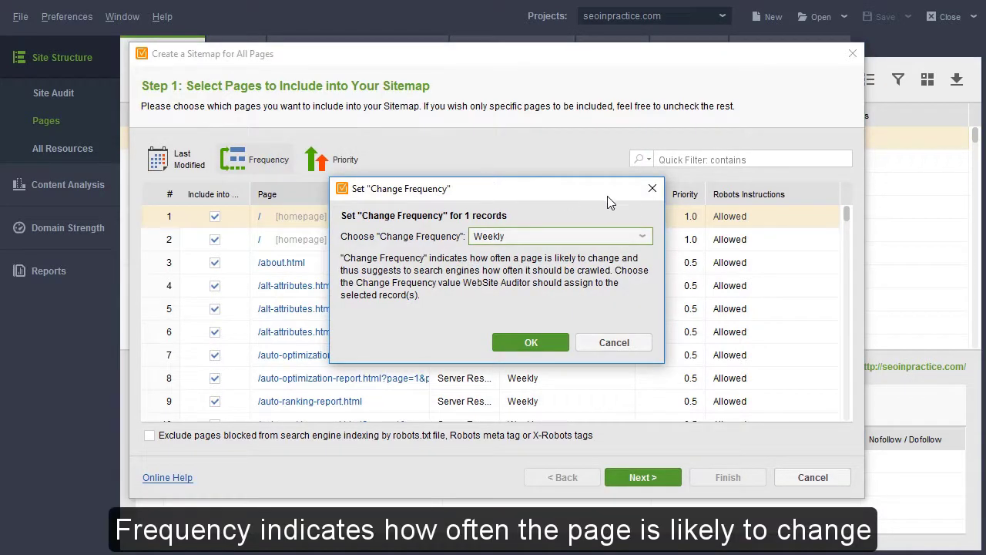
left_click(531, 342)
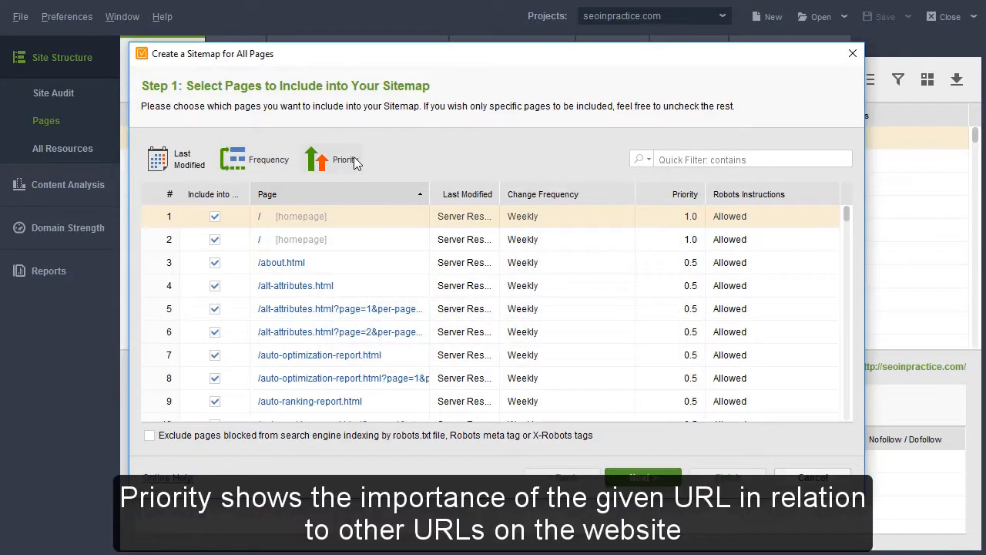
left_click(345, 159)
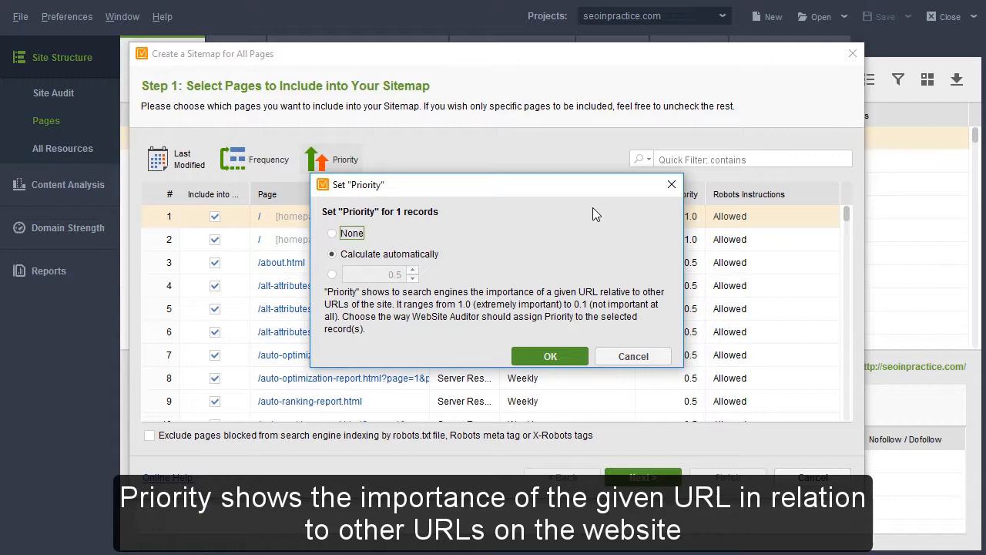
left_click(550, 355)
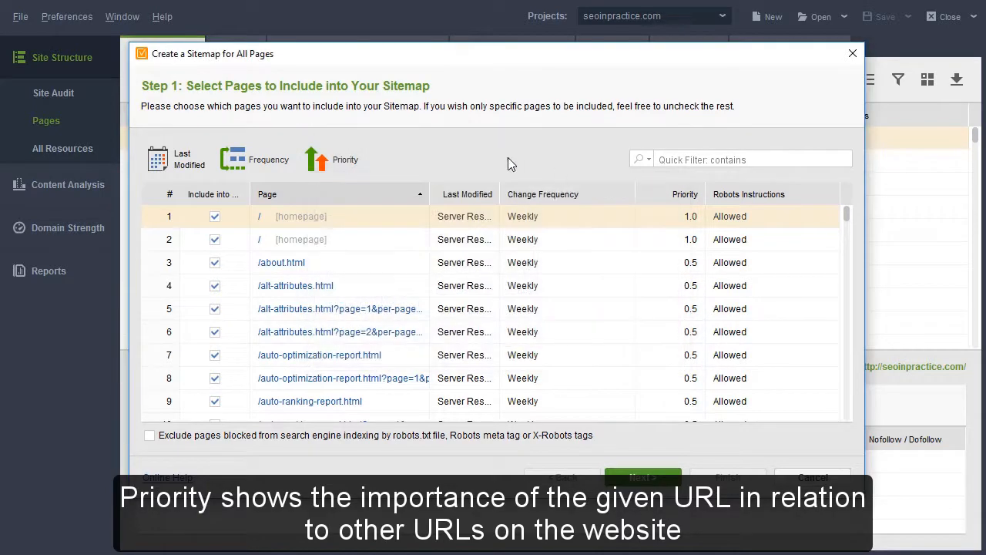
mouse_move(554, 282)
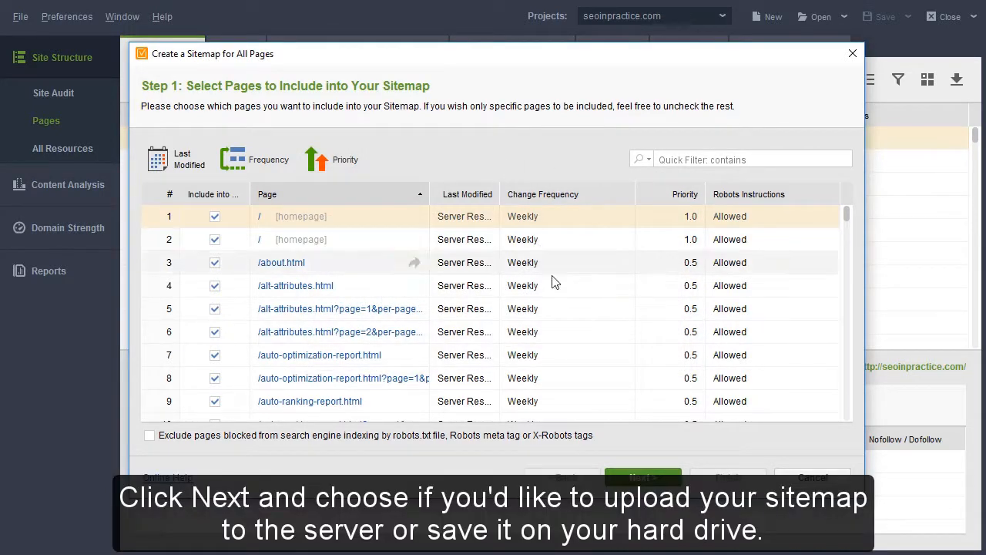
Choose to publish the sitemap by uploading it via FTP
left_click(642, 477)
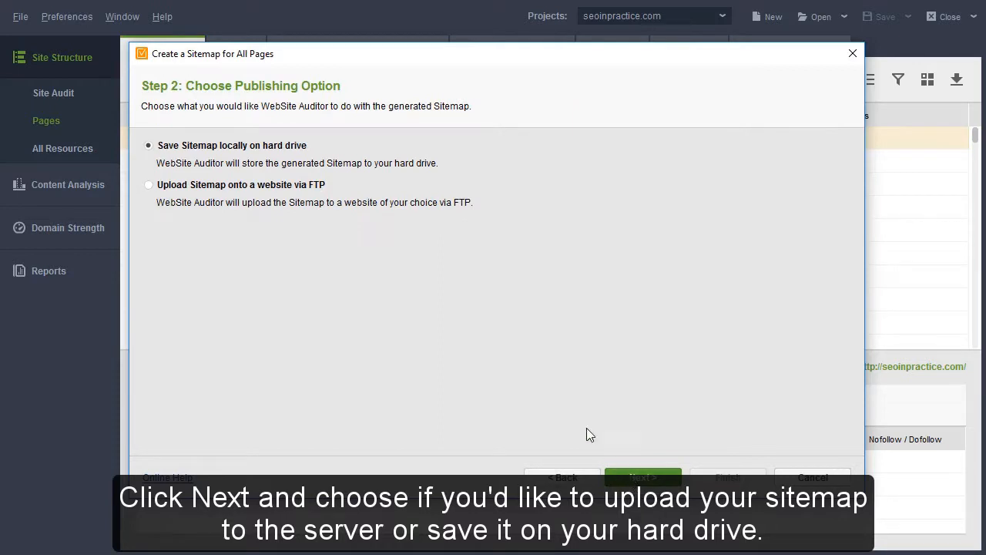
mouse_move(568, 406)
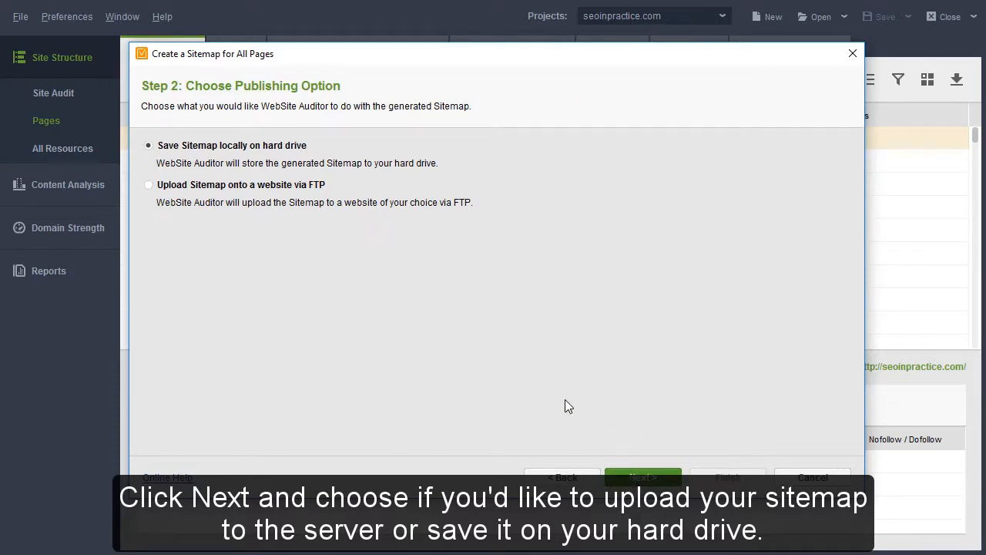
left_click(148, 184)
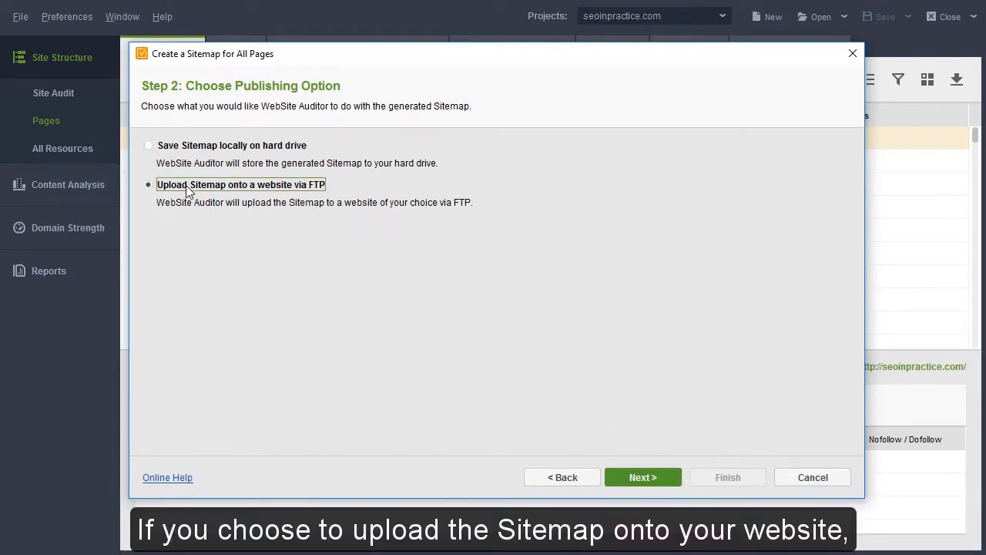
left_click(643, 477)
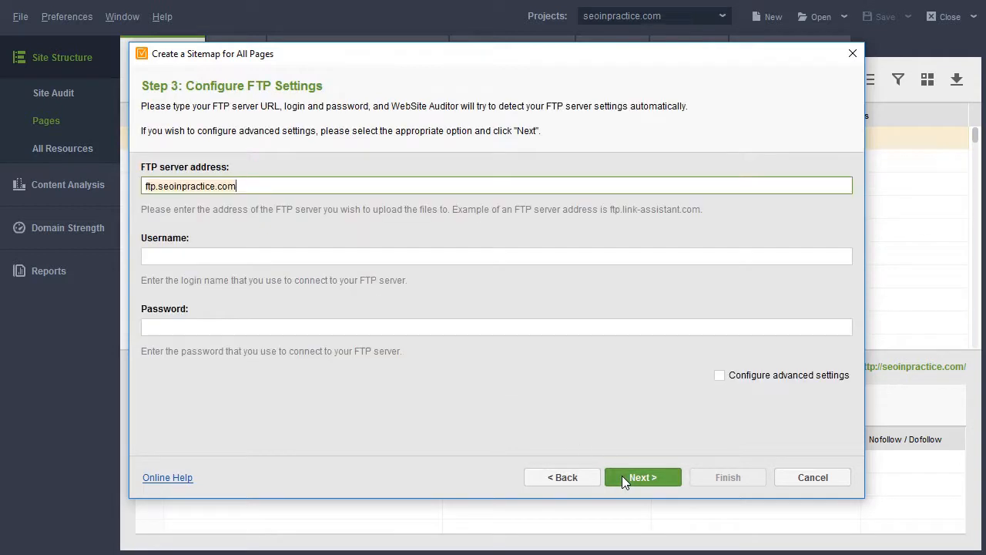
left_click(401, 256)
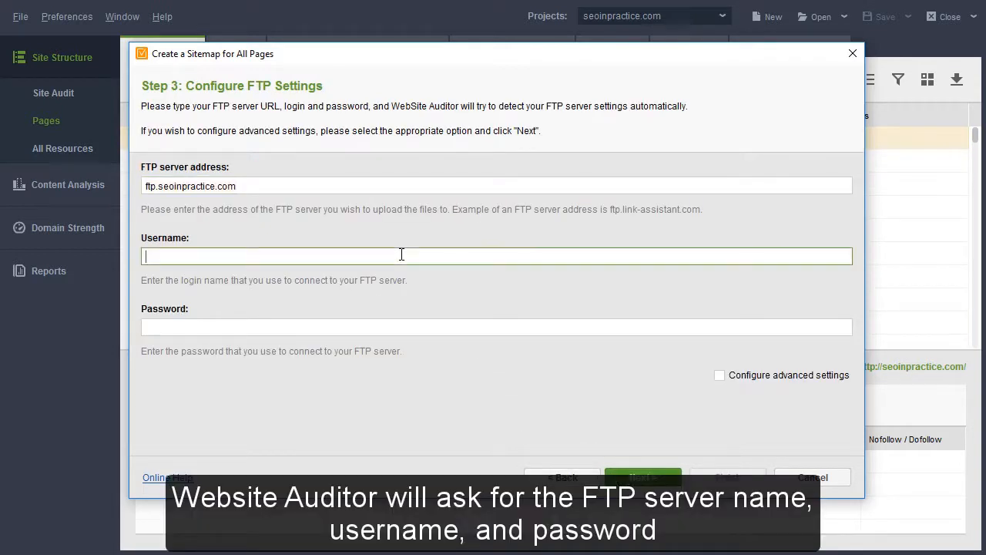
type("username")
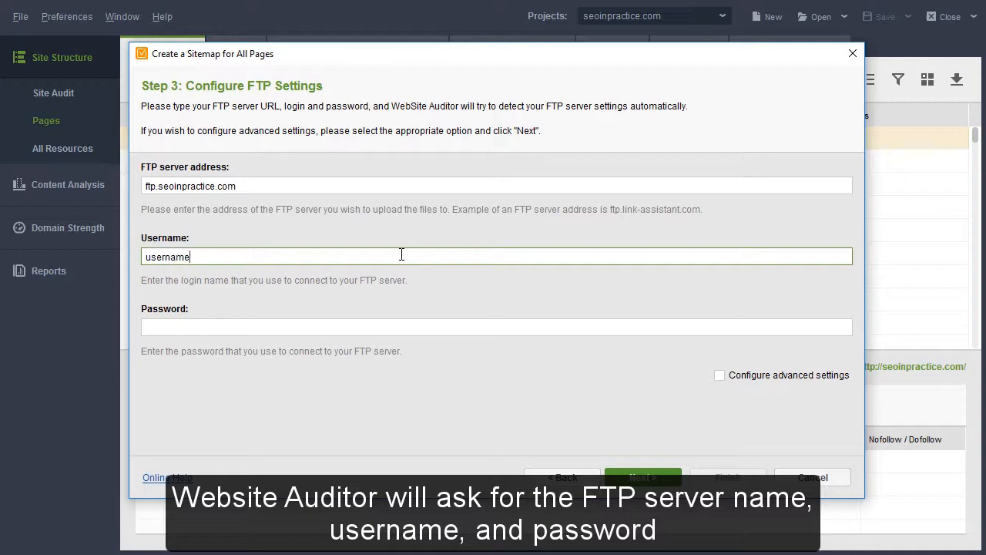
left_click(397, 326)
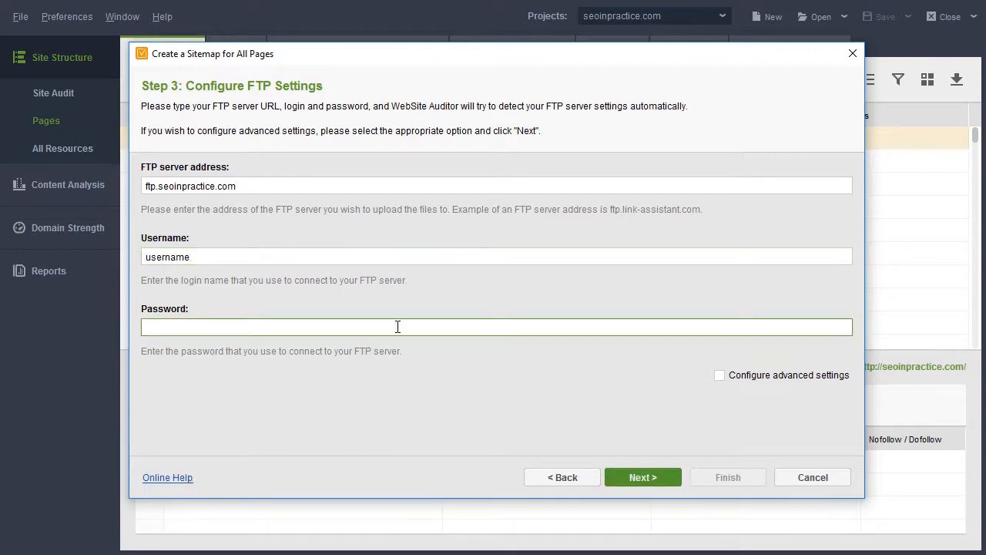
type("password")
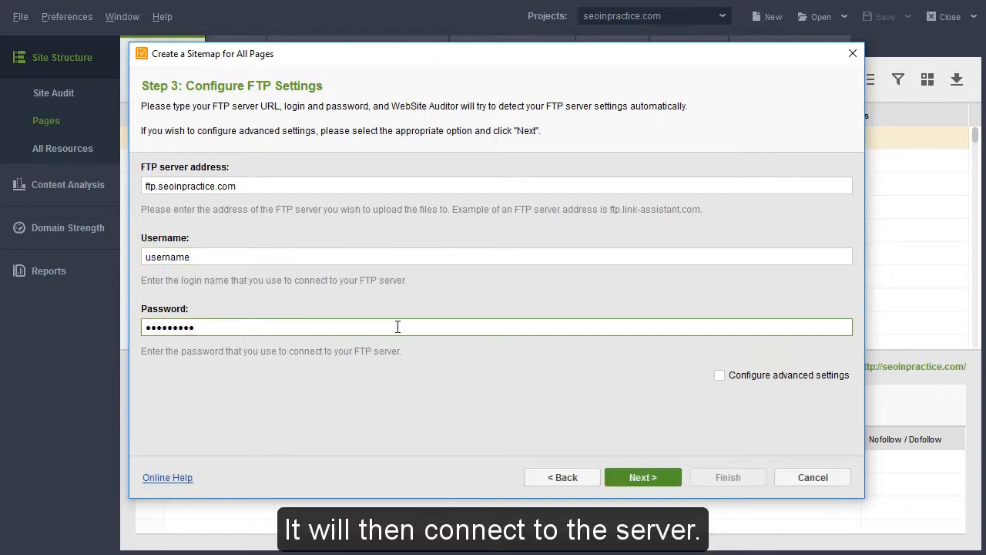
left_click(642, 477)
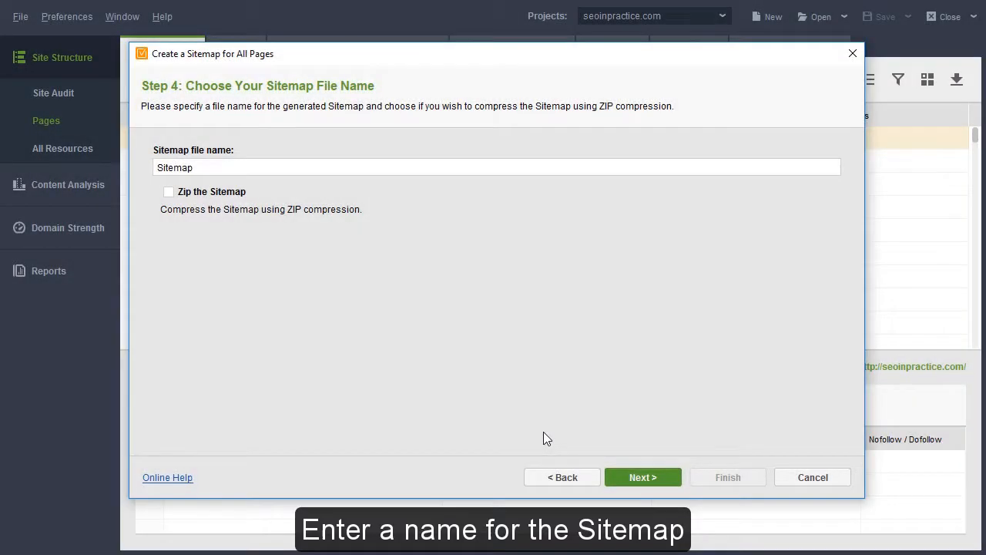
Enable Zip the Sitemap for the file named Sitemap and generate it
left_click(435, 167)
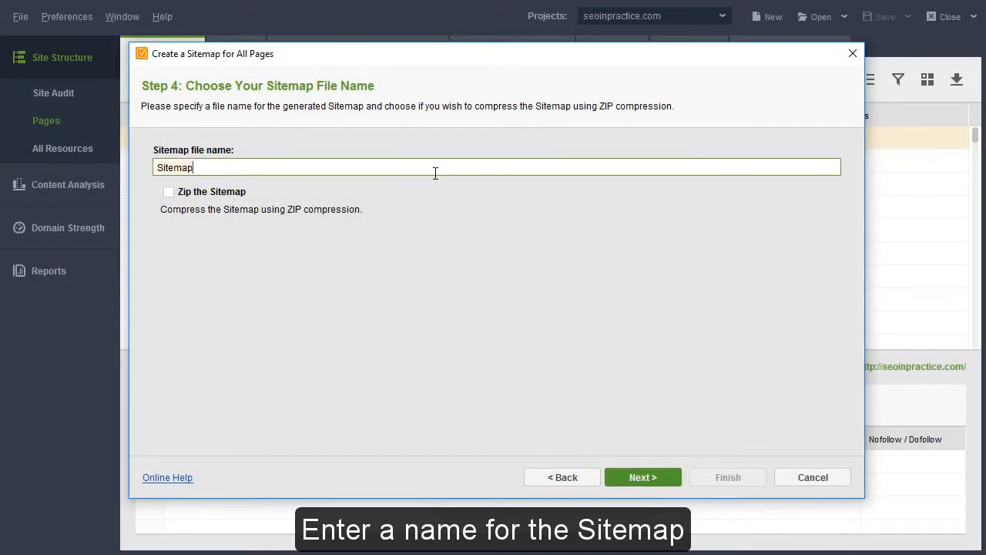
mouse_move(428, 192)
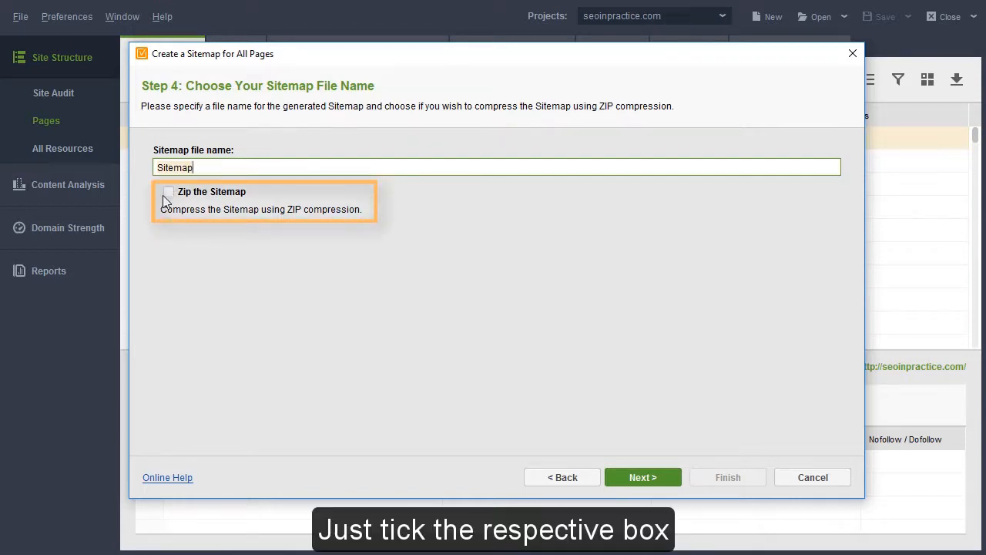
left_click(168, 191)
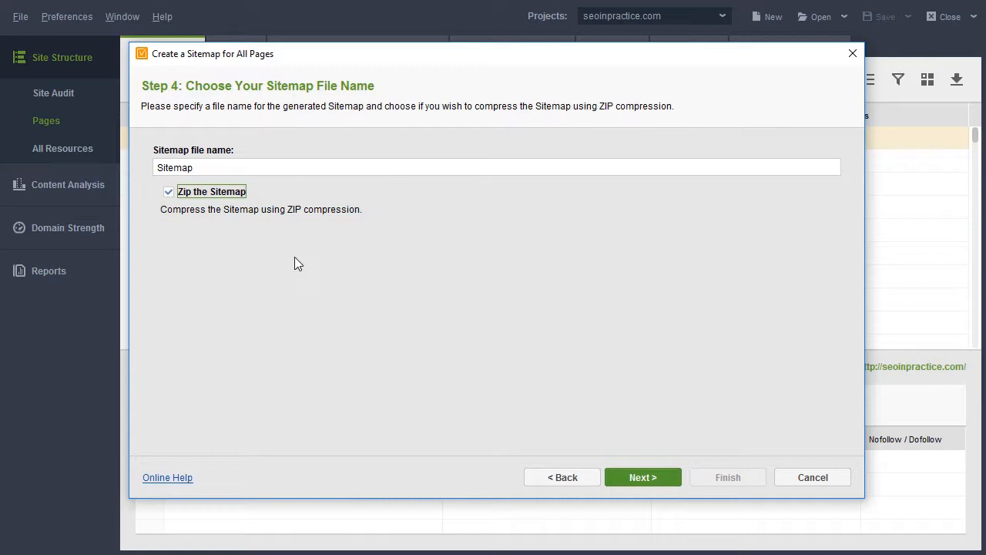
left_click(642, 477)
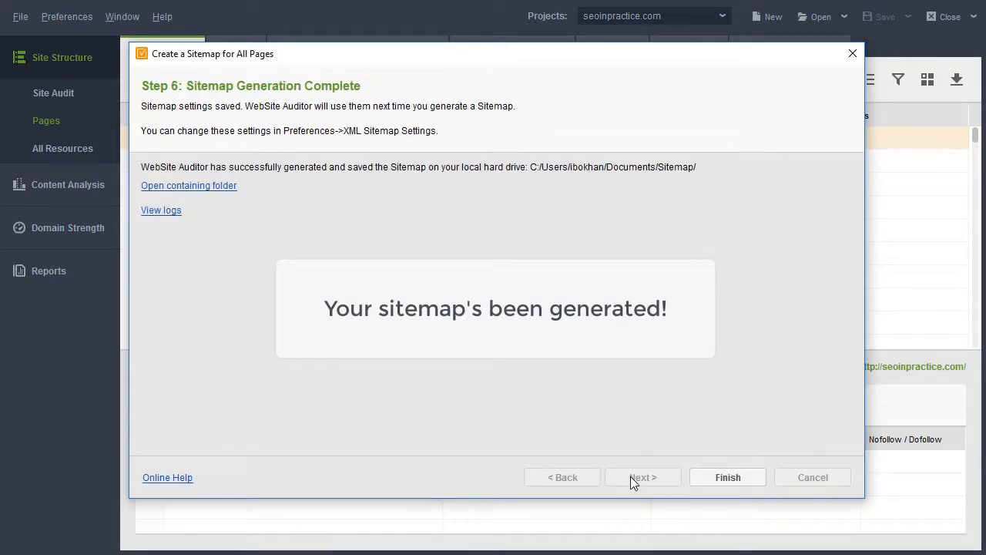
Finish the wizard to return to the seoinpractice.com pages table
left_click(726, 477)
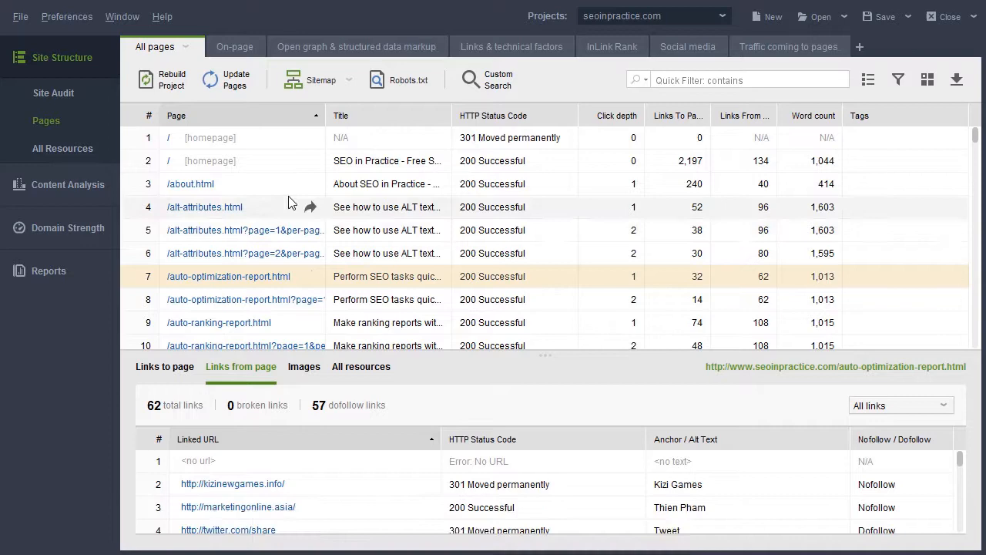
Show the XML Sitemap Settings page in Preferences
left_click(67, 16)
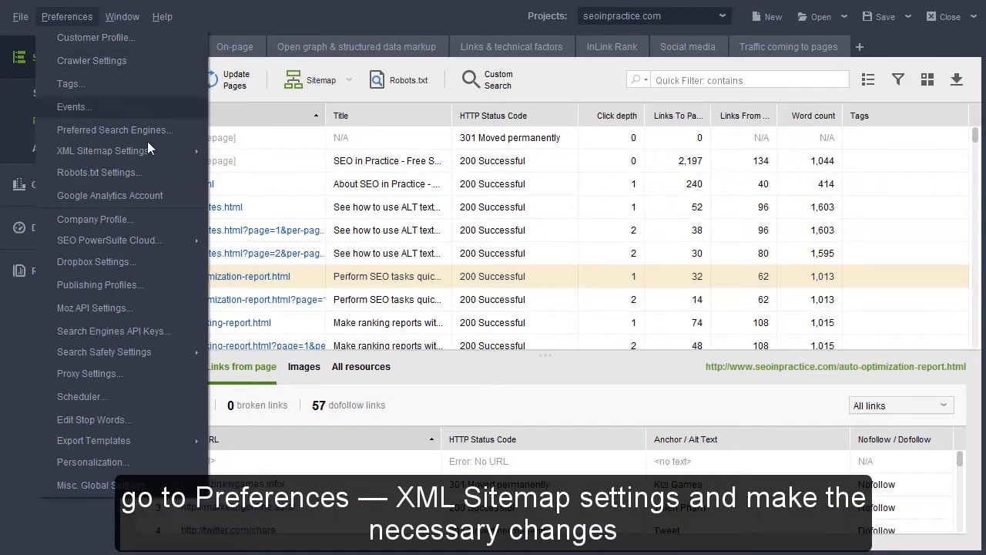
left_click(109, 150)
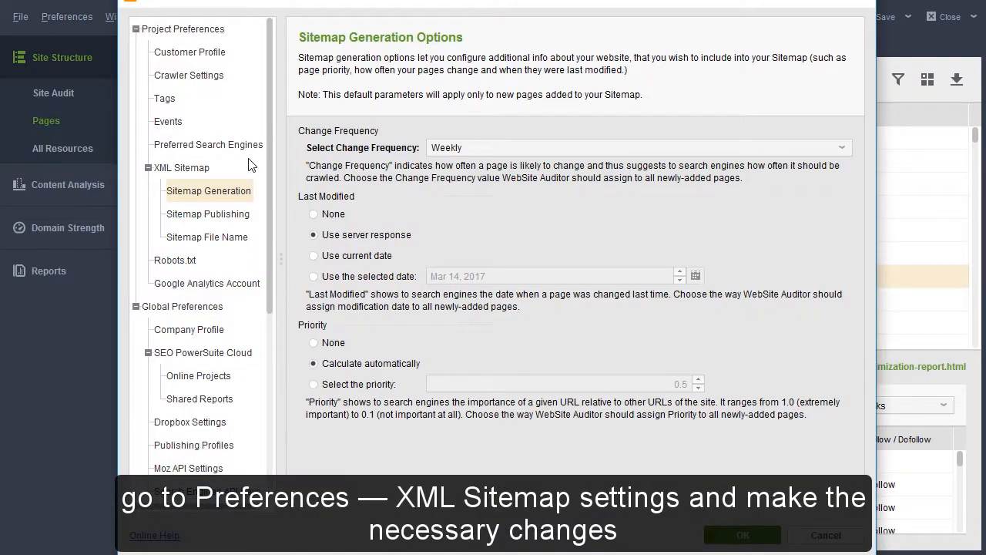